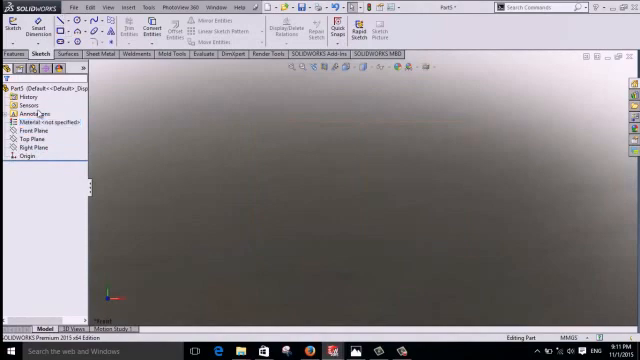
Start a new sketch, Sketch1, in the empty part.
{"action": "left_click", "coordinate": [32, 128]}
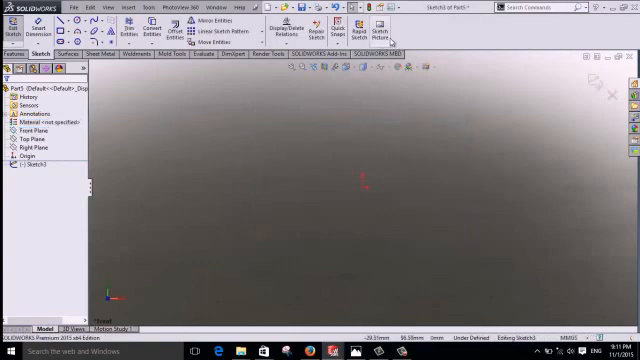
{"action": "mouse_move", "coordinate": [380, 30]}
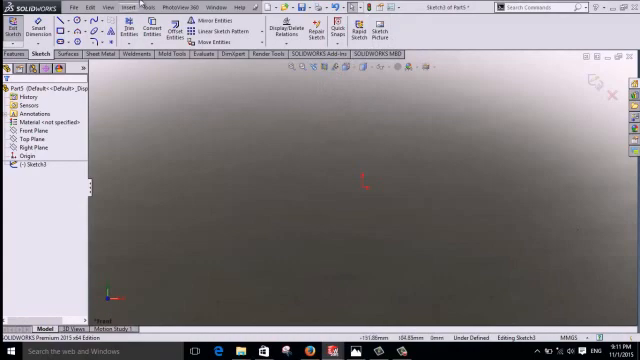
{"action": "left_click", "coordinate": [146, 6]}
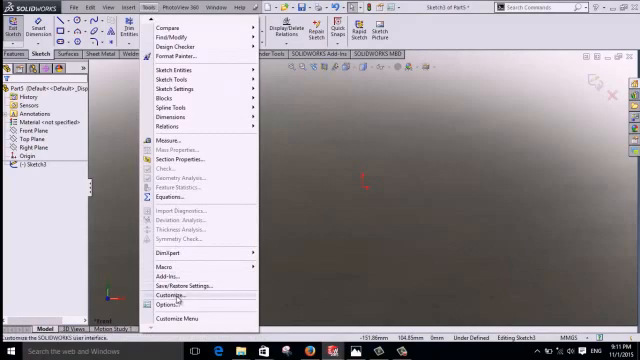
{"action": "left_click", "coordinate": [170, 296]}
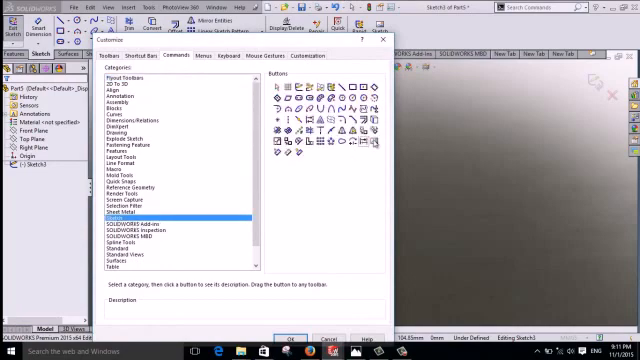
{"action": "mouse_move", "coordinate": [370, 150]}
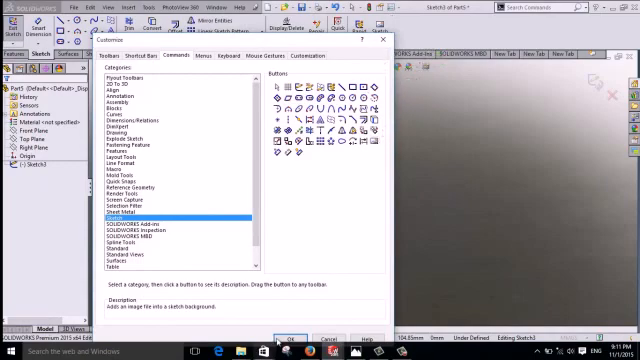
{"action": "left_click", "coordinate": [288, 336]}
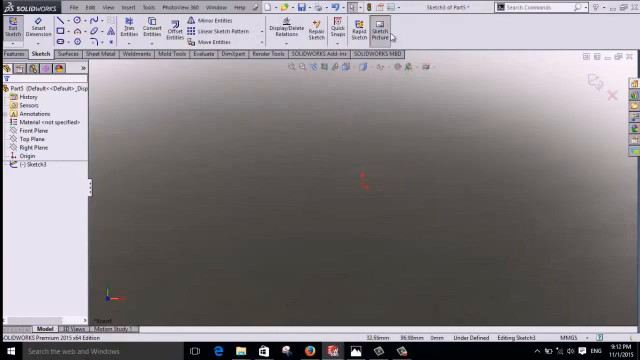
Start Sketch Picture and browse the Desktop for the seal drawing image.
{"action": "left_click", "coordinate": [384, 28]}
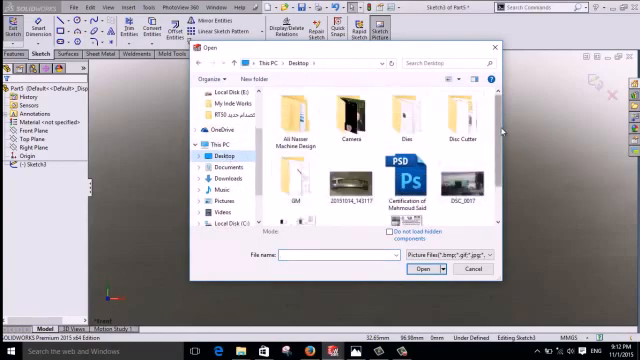
{"action": "scroll", "scroll_direction": "down", "scroll_amount": 3}
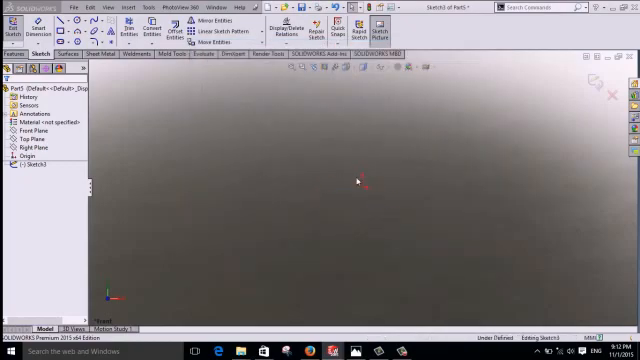
Insert the chosen seal drawing image into Sketch1.
{"action": "left_click", "coordinate": [388, 30]}
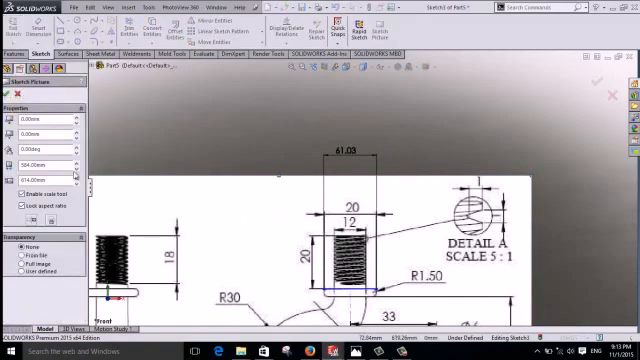
{"action": "mouse_move", "coordinate": [364, 192]}
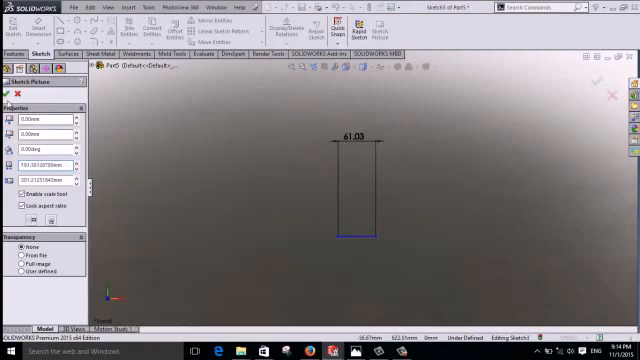
Delete the test line and confirm removing its associated dimension.
{"action": "left_click", "coordinate": [350, 240]}
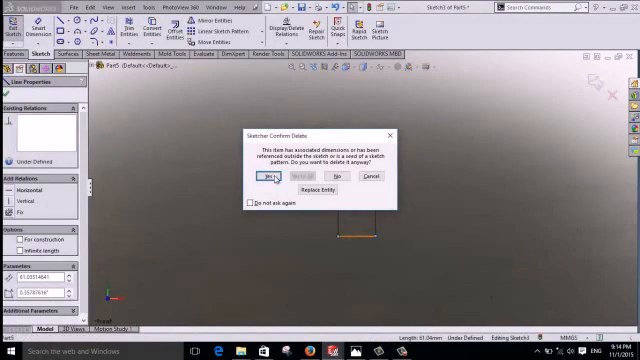
{"action": "left_click", "coordinate": [260, 176]}
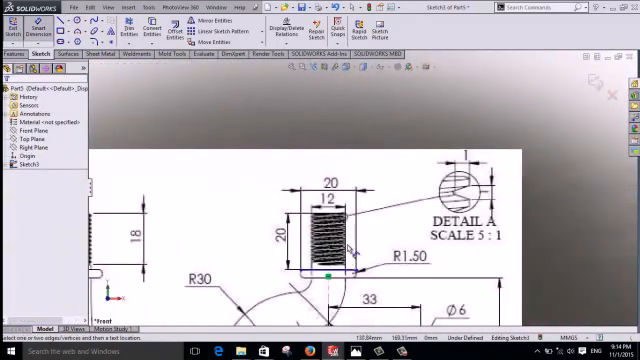
Sketch a line above the threaded part and dimension its 20 width.
{"action": "left_click", "coordinate": [330, 140]}
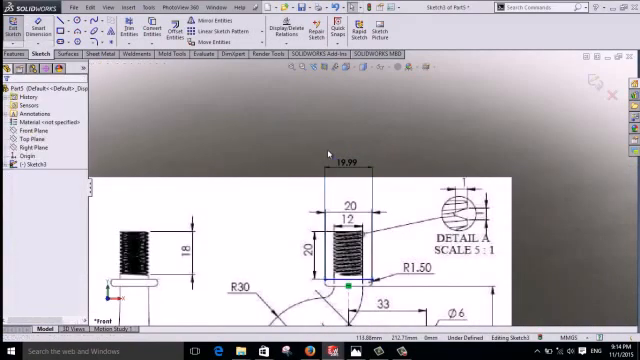
{"action": "left_click", "coordinate": [346, 160]}
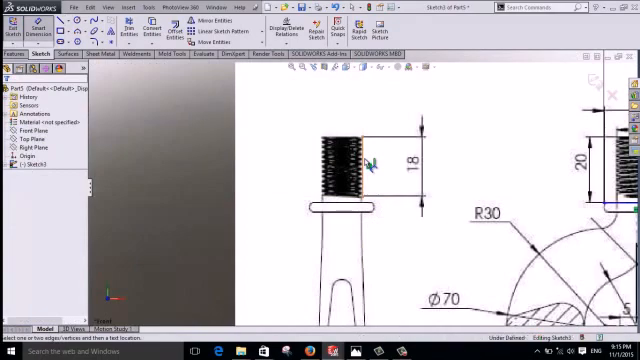
Rescale the sketch picture, then bring up the Front Plane options.
{"action": "left_click", "coordinate": [368, 156]}
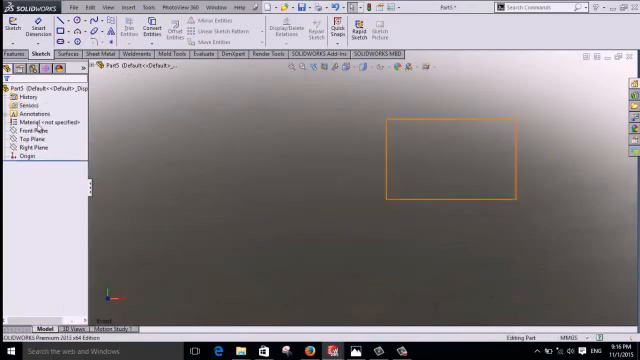
{"action": "right_click", "coordinate": [30, 128]}
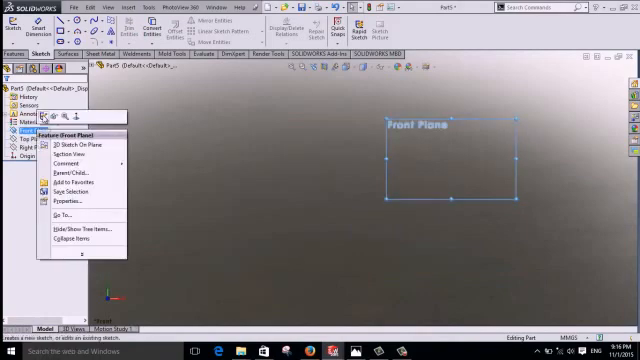
Start a sketch on the Front Plane and browse Sketch Picture to the C drive projects folder.
{"action": "left_click", "coordinate": [72, 150]}
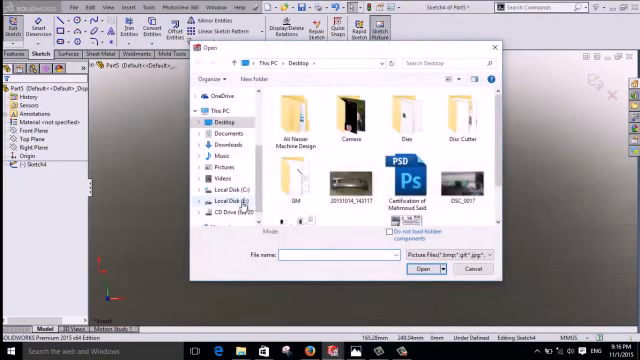
{"action": "left_click", "coordinate": [216, 206]}
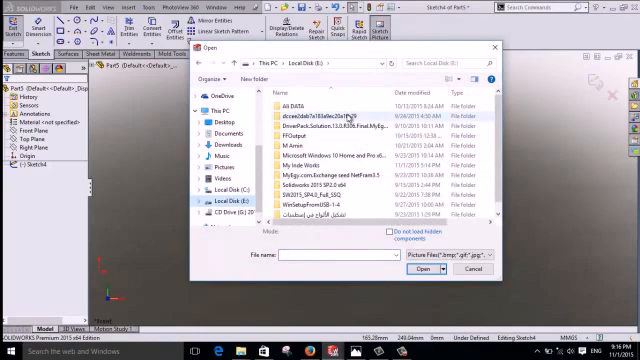
{"action": "scroll", "scroll_direction": "down", "scroll_amount": 3}
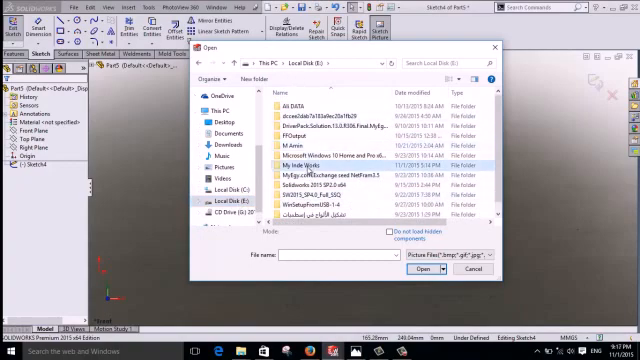
{"action": "double_click", "coordinate": [312, 164]}
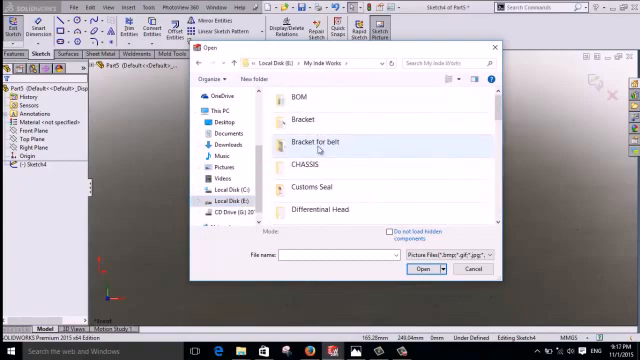
Navigate Custom Seal > Render and choose the seal technical drawing image.
{"action": "left_click", "coordinate": [316, 188]}
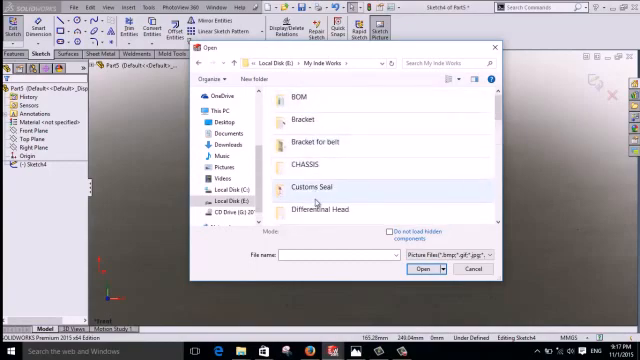
{"action": "double_click", "coordinate": [312, 188]}
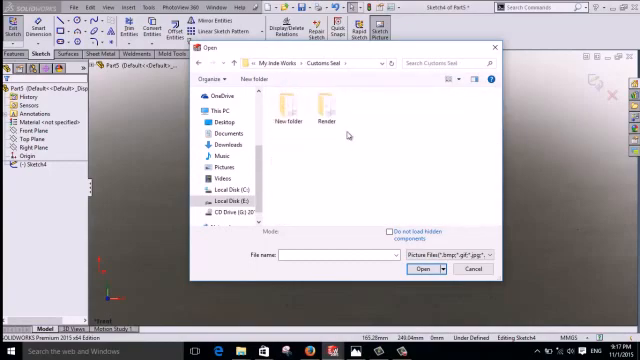
{"action": "double_click", "coordinate": [324, 112]}
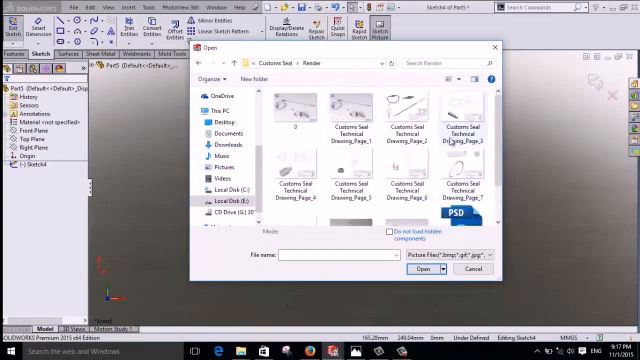
{"action": "left_click", "coordinate": [432, 270]}
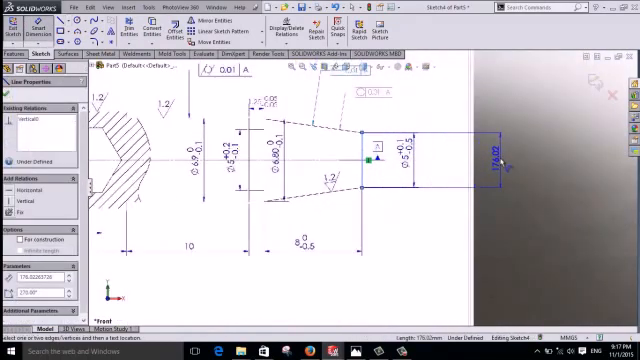
Place the seal technical drawing and select the dimensioned vertical line over it.
{"action": "left_click", "coordinate": [500, 150]}
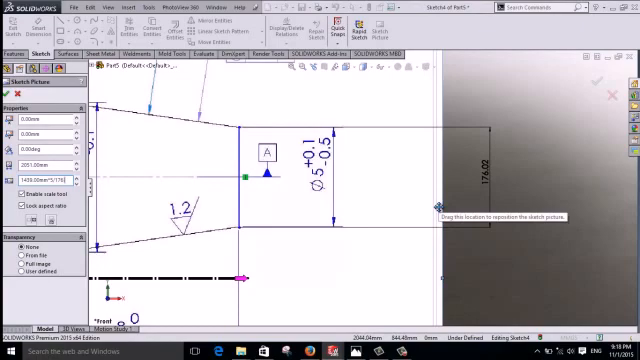
{"action": "mouse_move", "coordinate": [204, 112]}
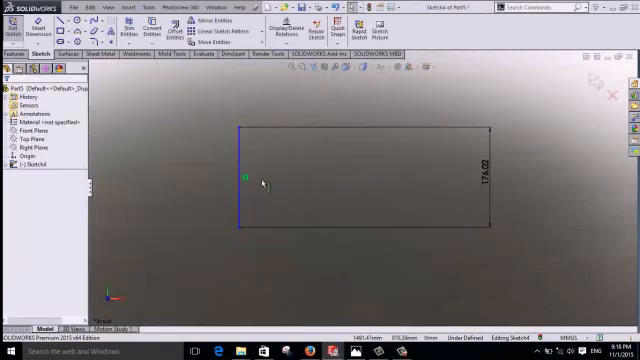
{"action": "left_click", "coordinate": [248, 176]}
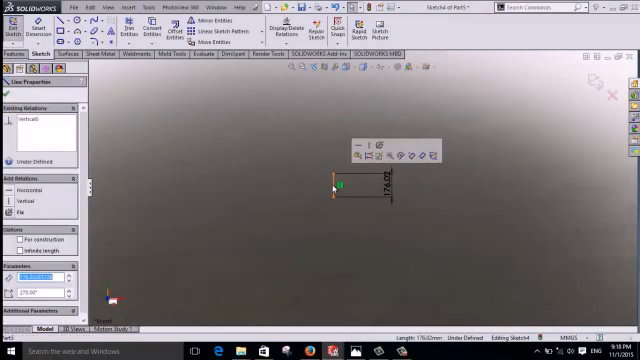
Delete the vertical line and confirm removing its dimension.
{"action": "key", "text": "Delete"}
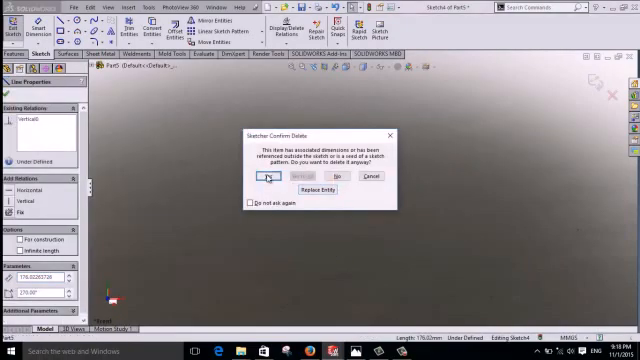
{"action": "left_click", "coordinate": [266, 176]}
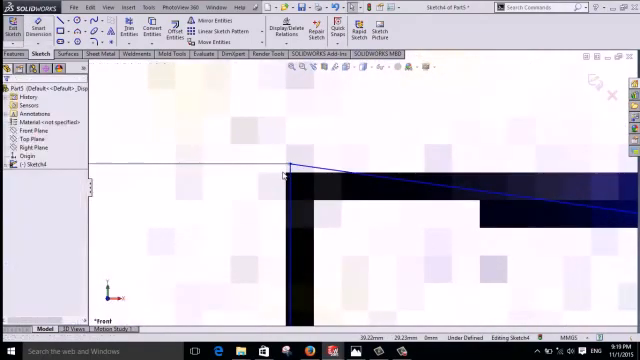
Begin a horizontal line along a dimensioned edge of the seal drawing.
{"action": "left_click", "coordinate": [290, 168]}
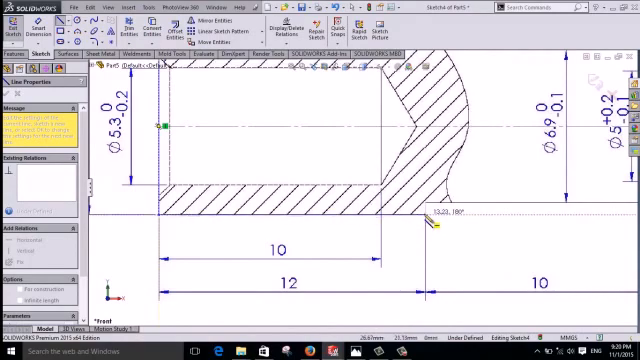
{"action": "scroll", "scroll_direction": "up", "scroll_amount": 3}
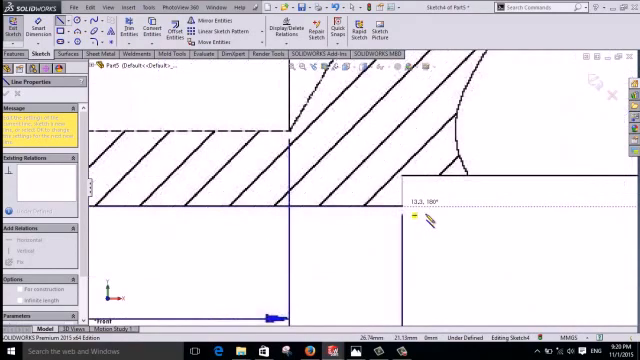